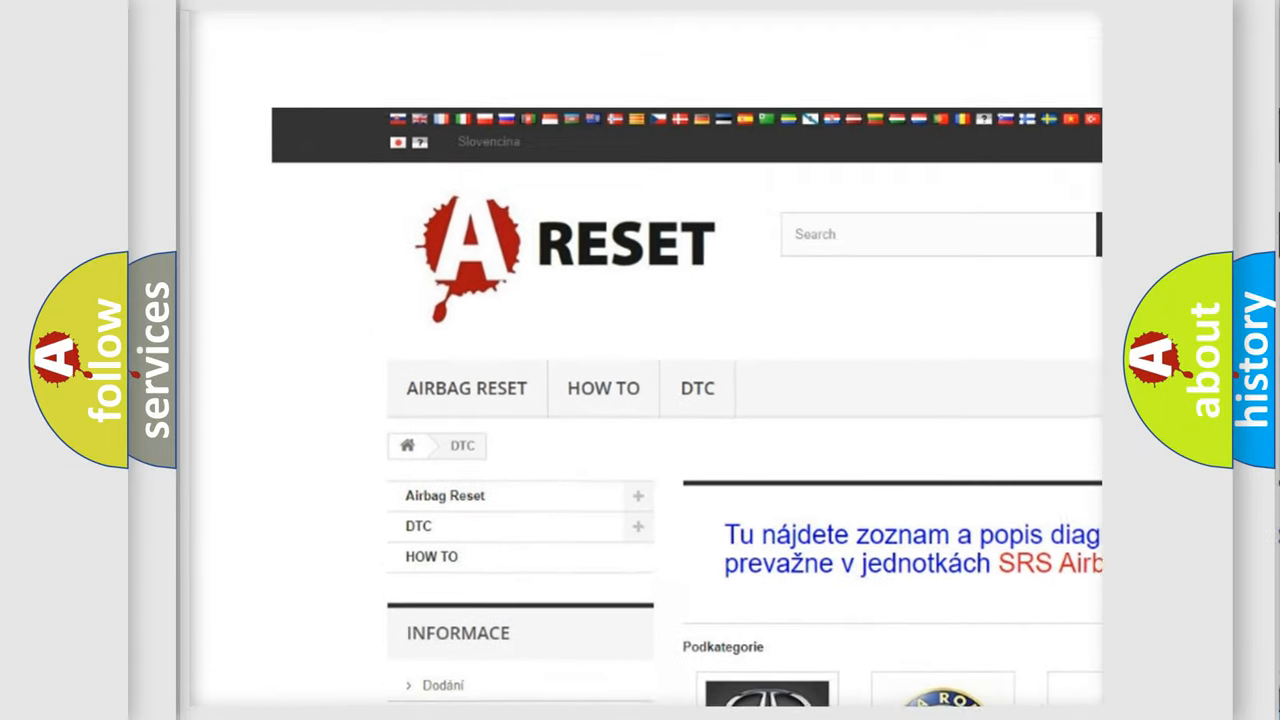
- Open the Alfa Romeo DTC code list and browse down through its C and P codes
scroll("down", 3)
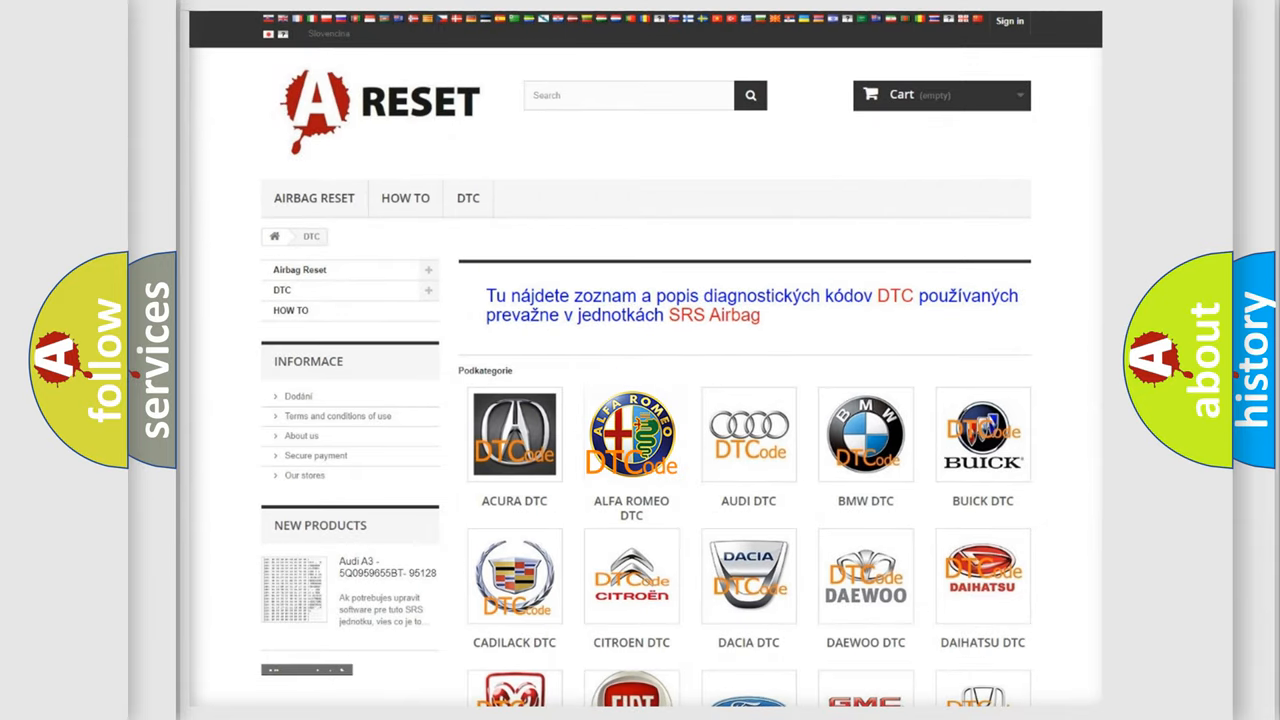
left_click(632, 434)
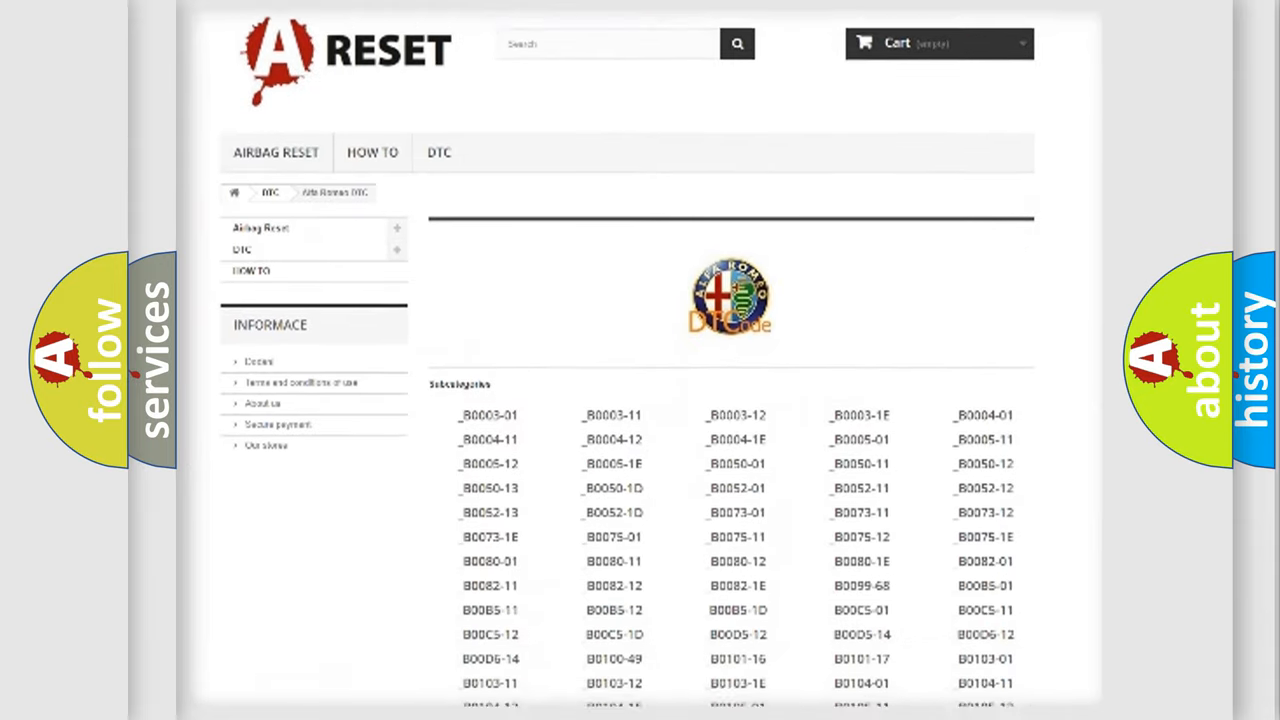
scroll("down", 3)
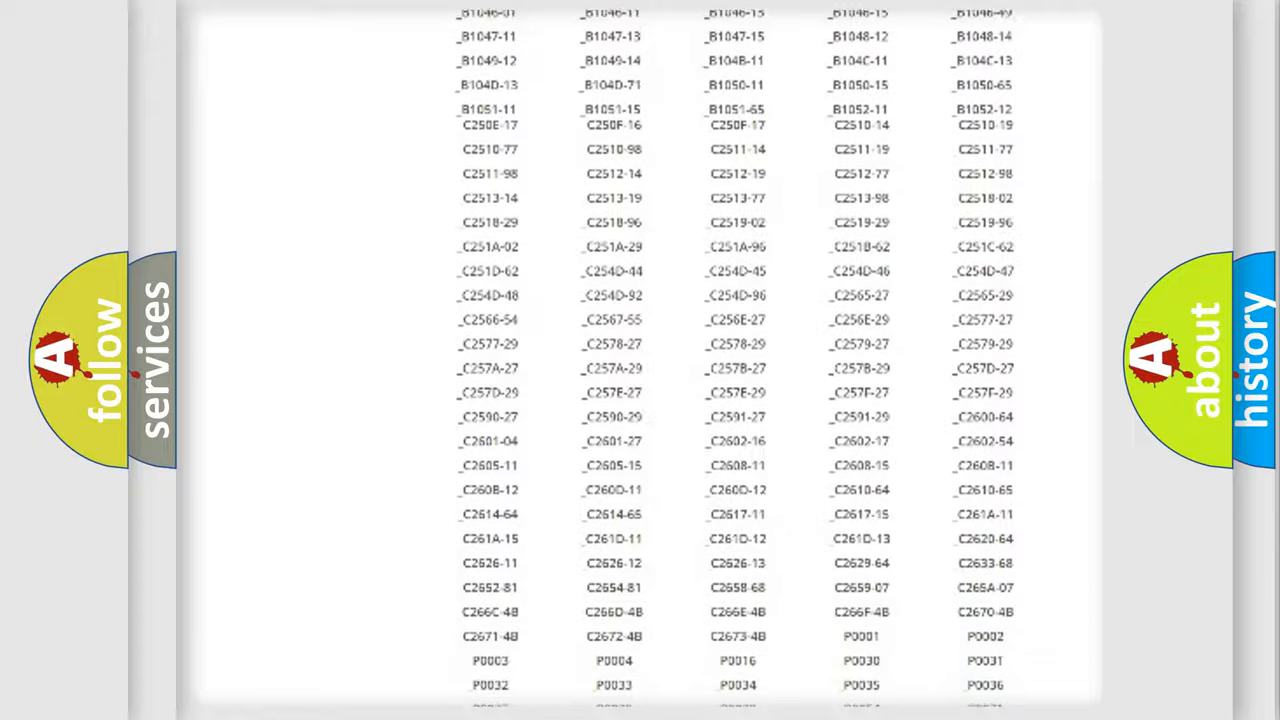